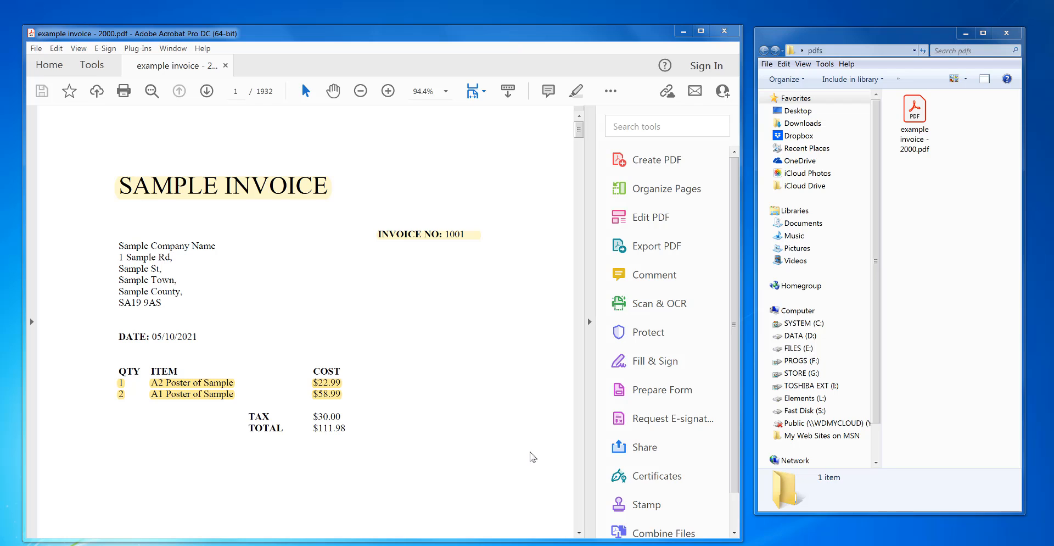
mouse_move(177, 237)
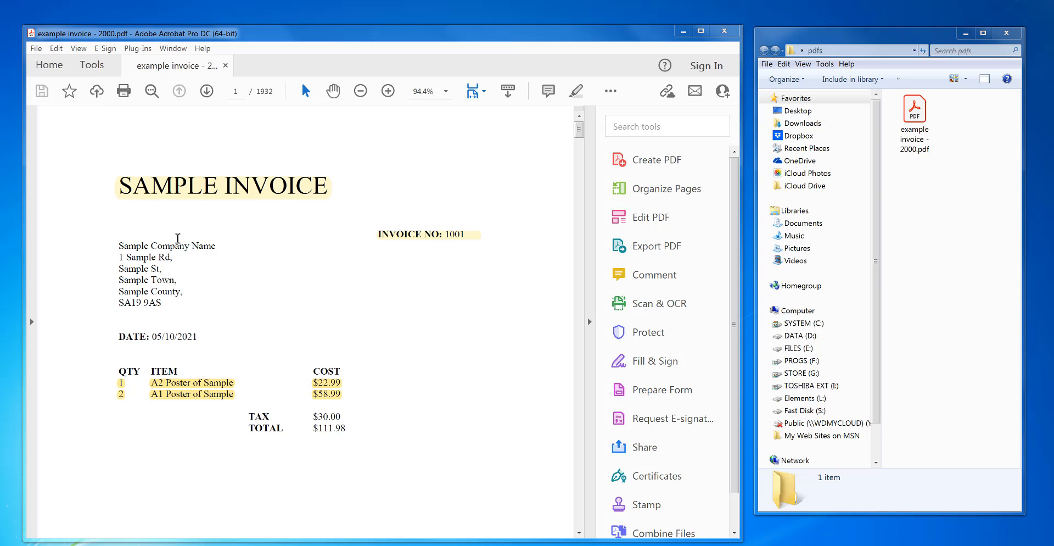
mouse_move(184, 101)
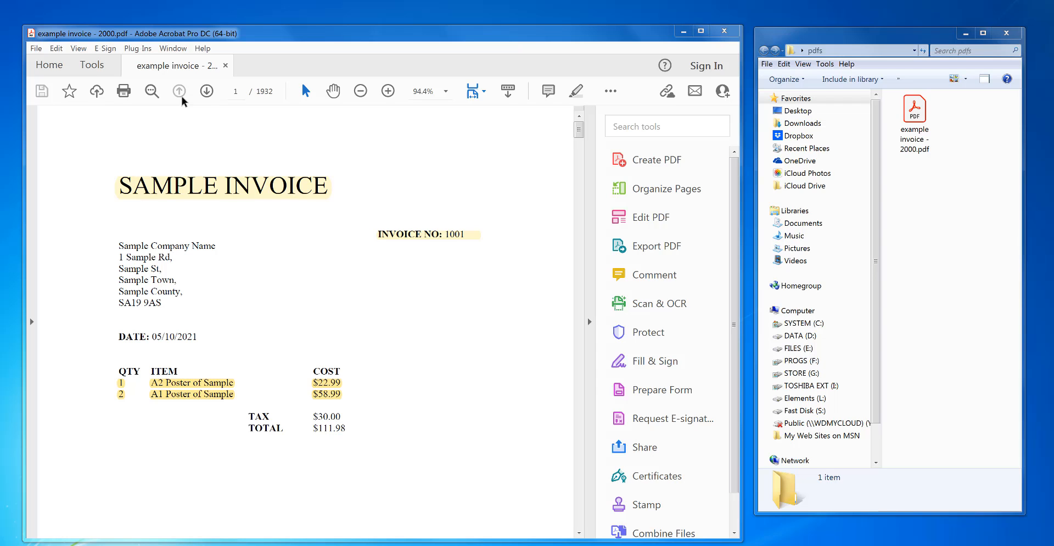
mouse_move(228, 215)
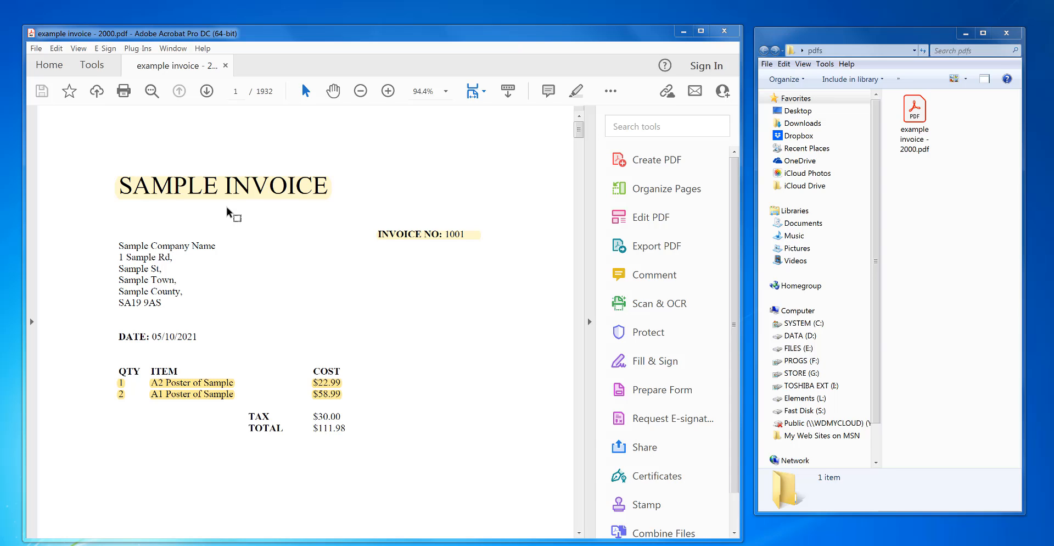
mouse_move(231, 95)
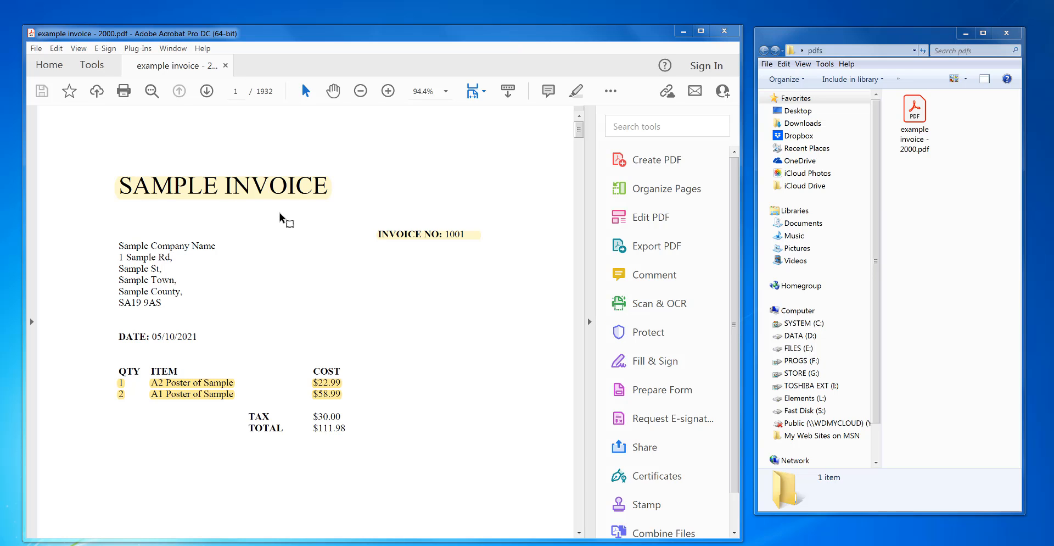
mouse_move(262, 47)
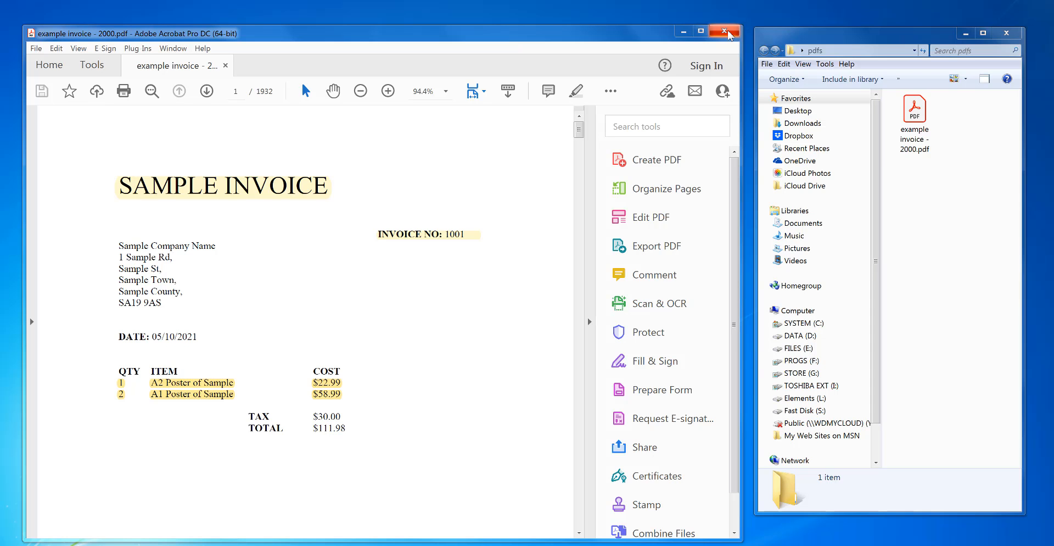
Step: Close and reopen the invoice PDF, then search the tools for 'split'
left_click(724, 31)
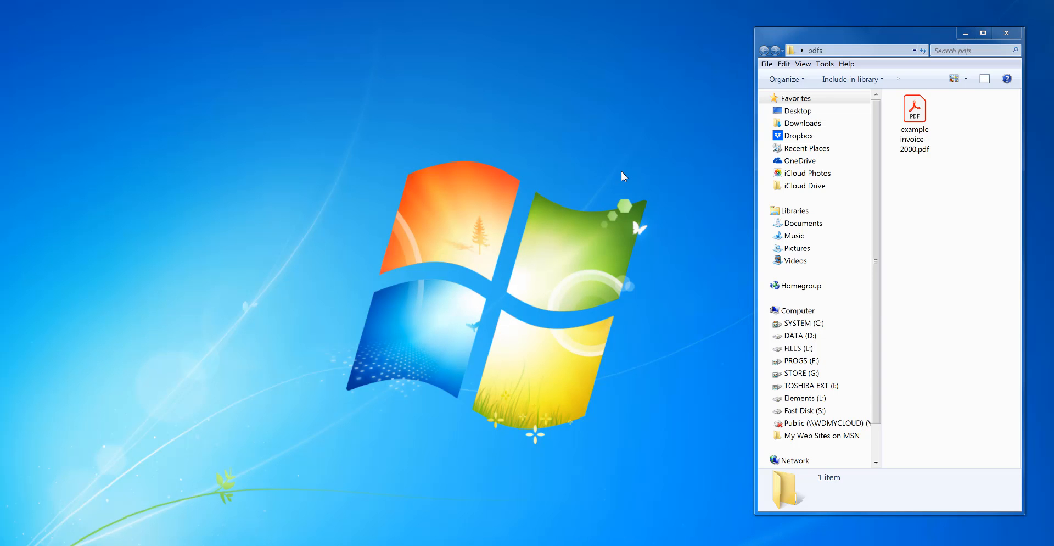
double_click(914, 108)
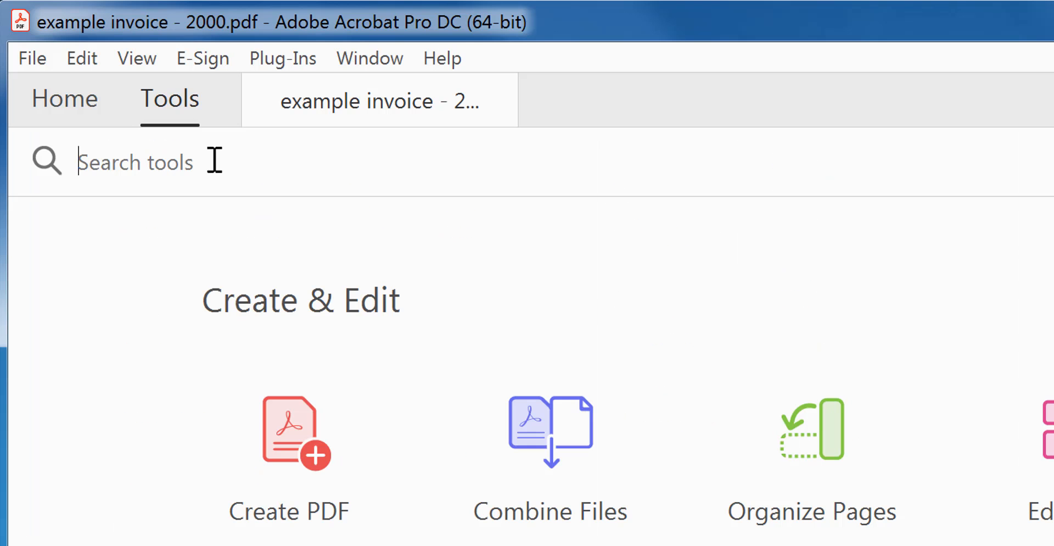
type("split")
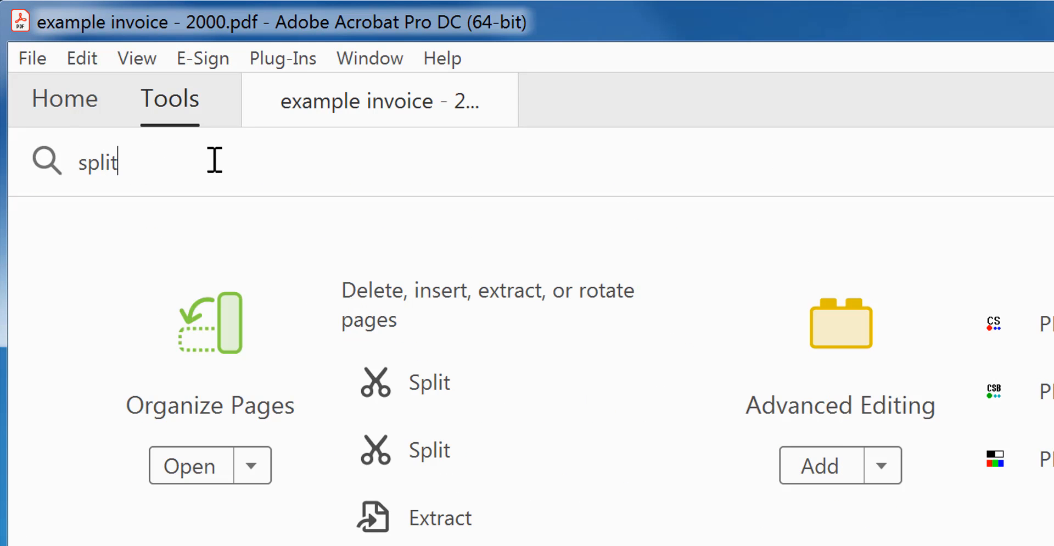
Step: Split the invoice at 1000 pages per file and acknowledge the success message
left_click(428, 382)
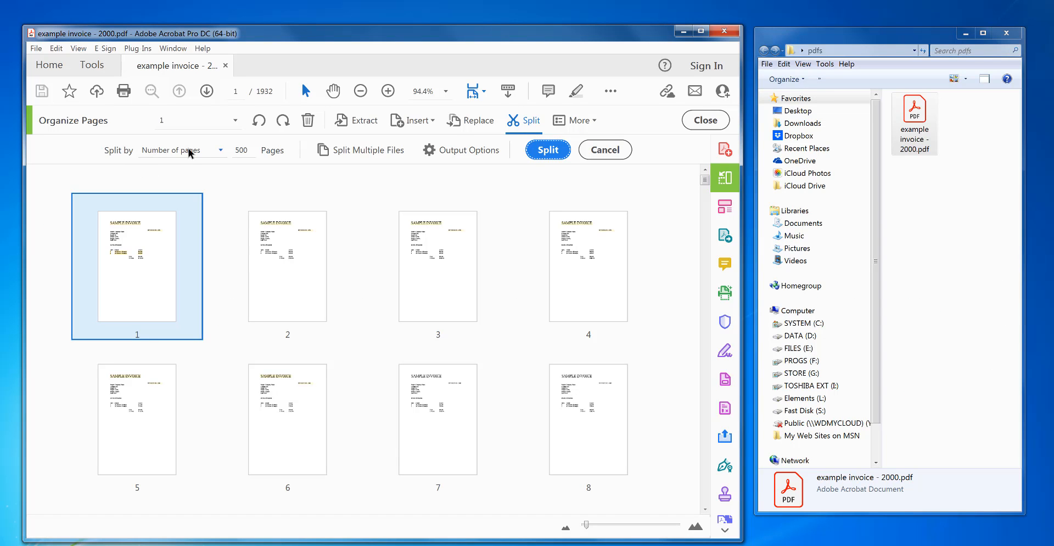
triple_click(240, 150)
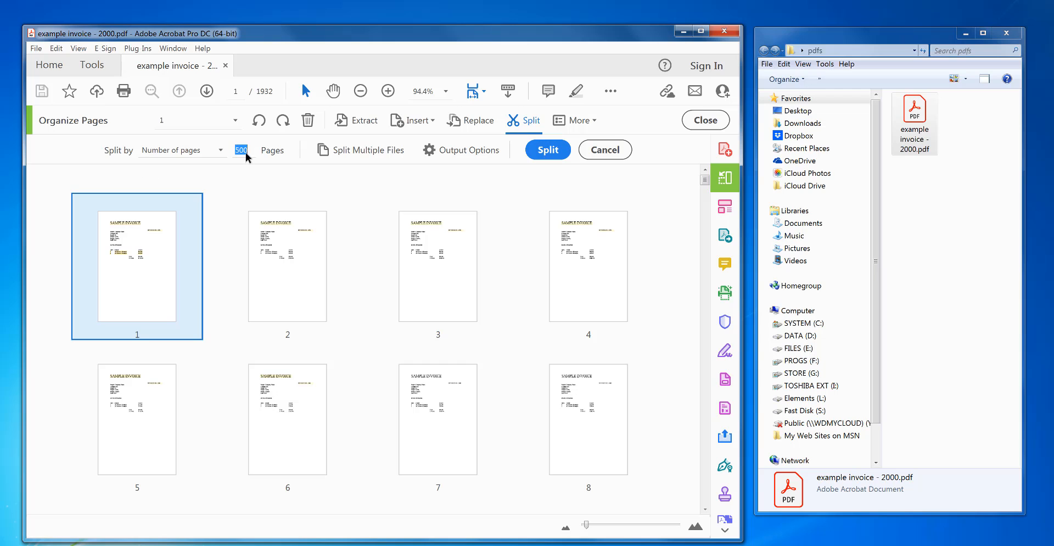
mouse_move(221, 150)
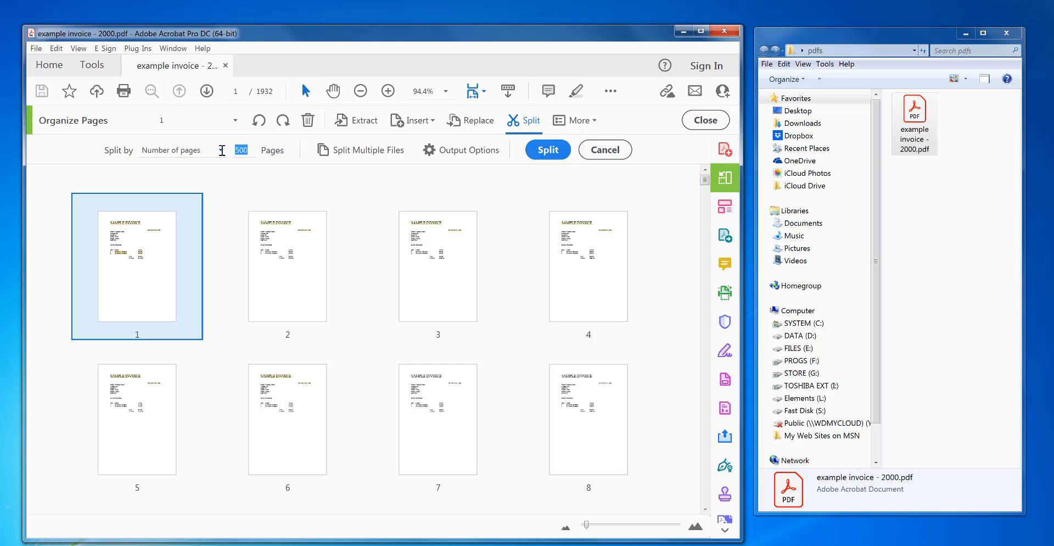
type("1000")
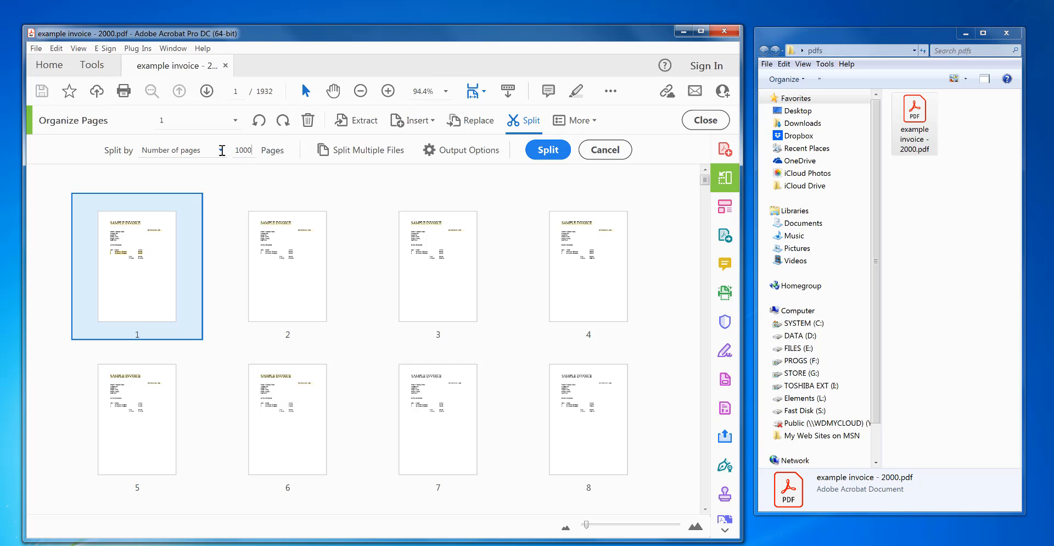
left_click(547, 150)
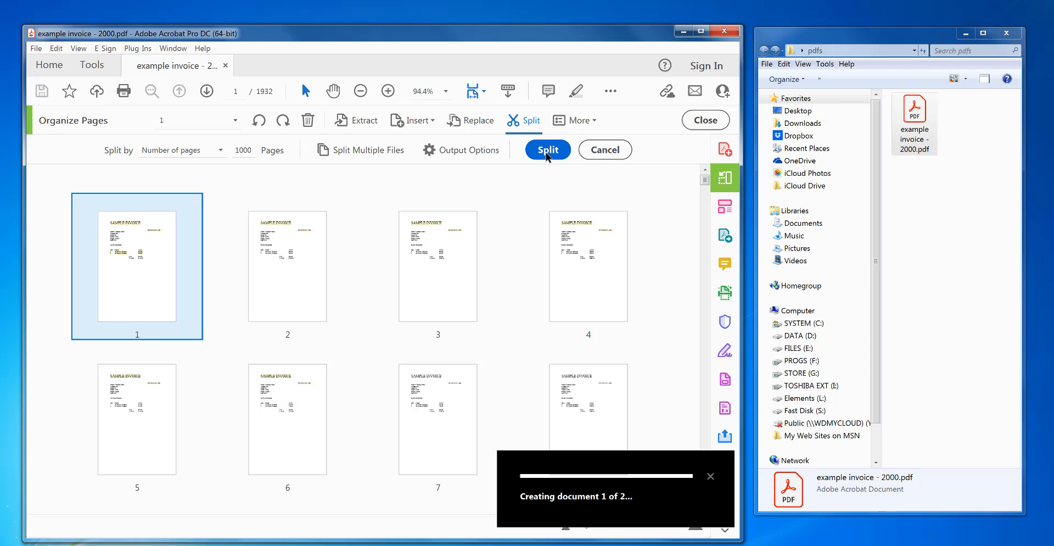
left_click(547, 149)
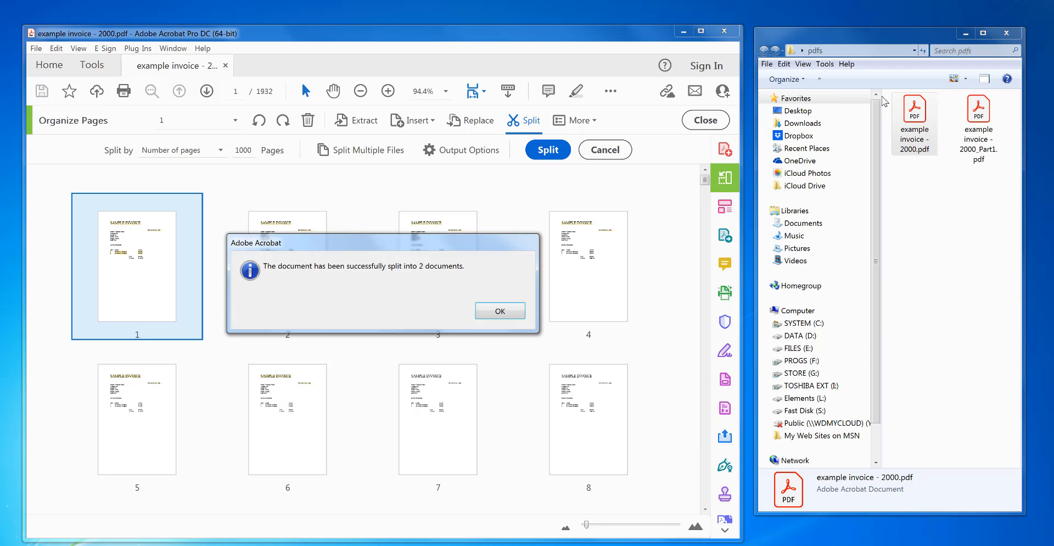
left_click(499, 311)
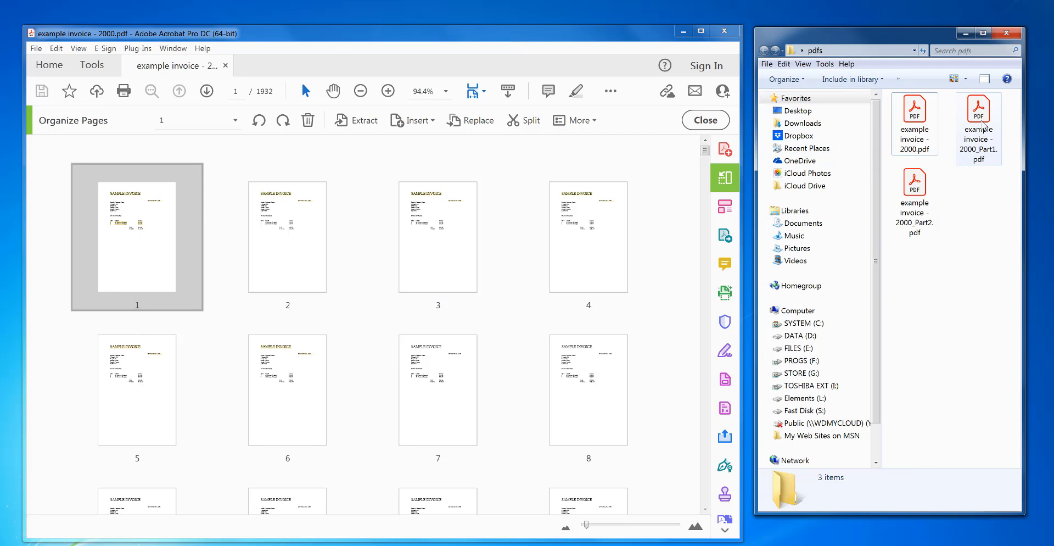
Step: Open the two split parts to check their 1000 and 932 pages, then close them
double_click(977, 123)
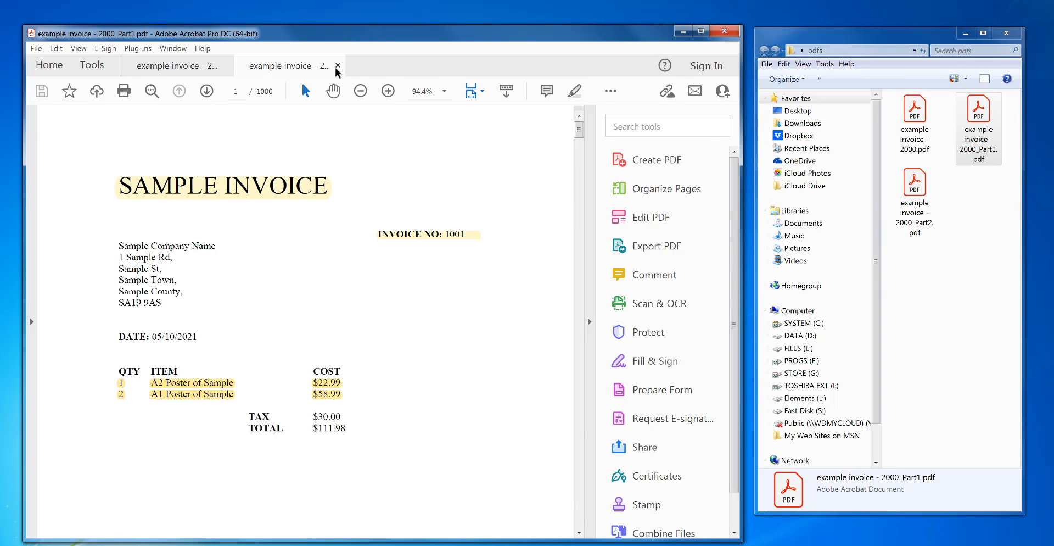
left_click(666, 188)
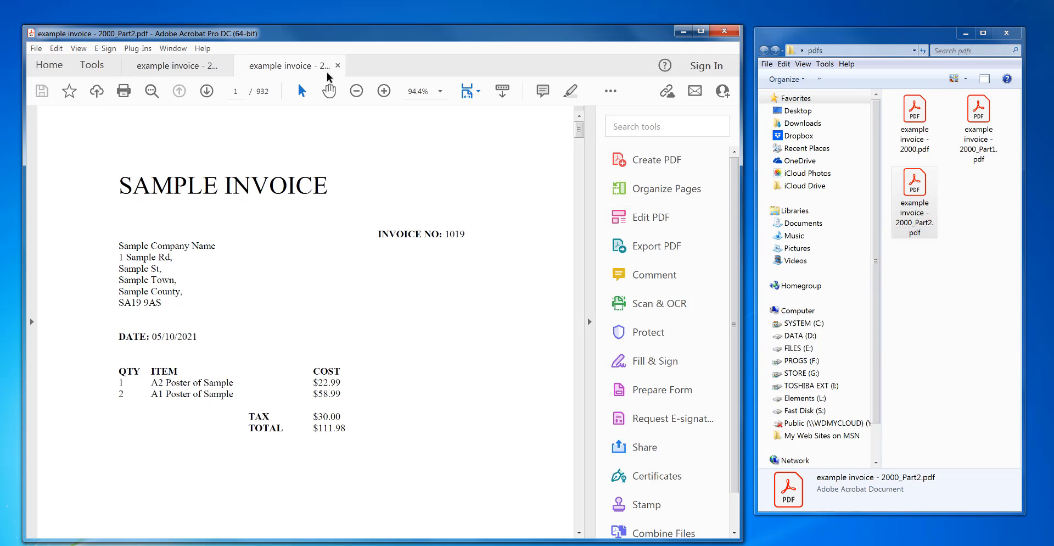
left_click(665, 189)
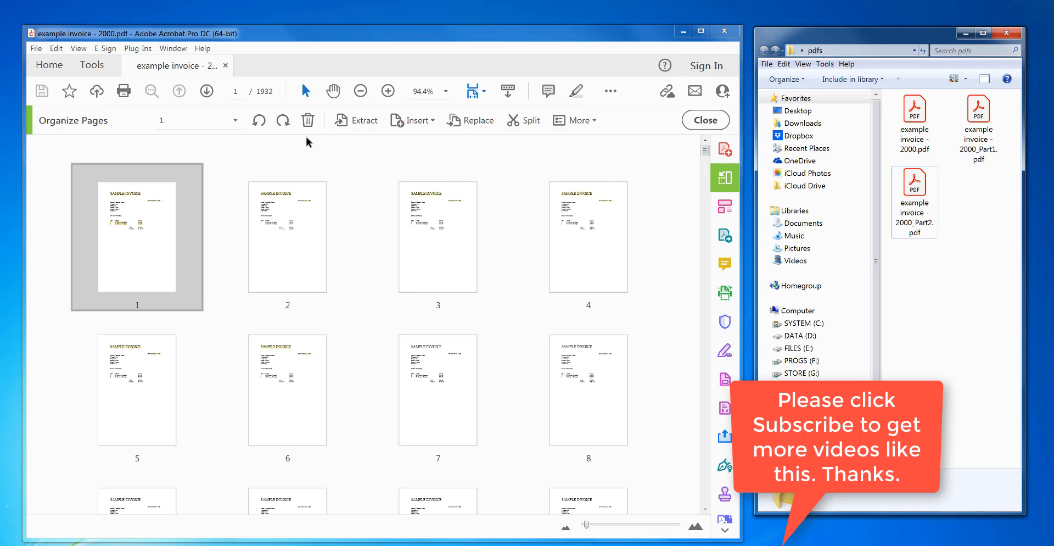
Step: Try splitting at 500 pages per file and dismiss the Part1-already-exists error
left_click(92, 65)
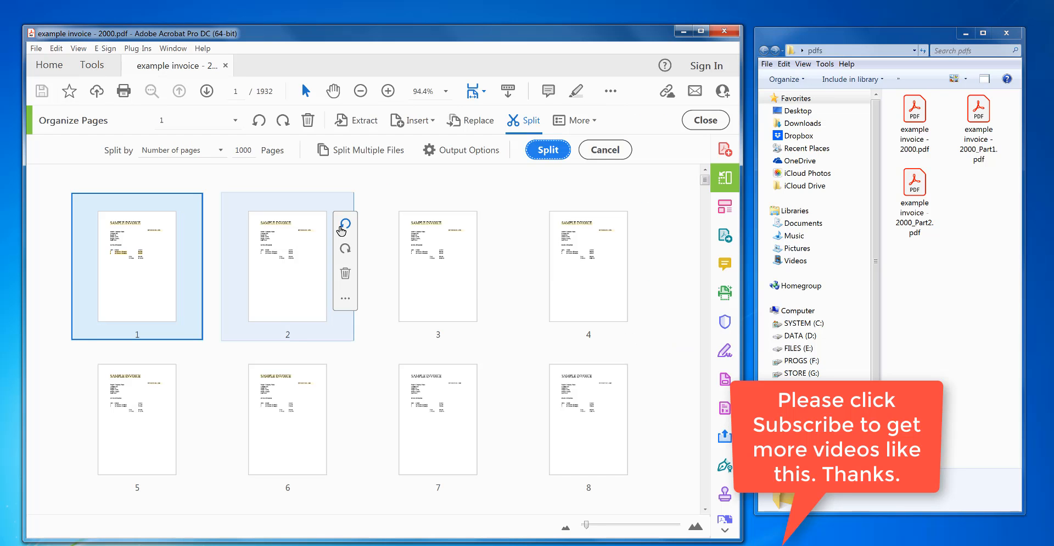
triple_click(243, 149)
type("500")
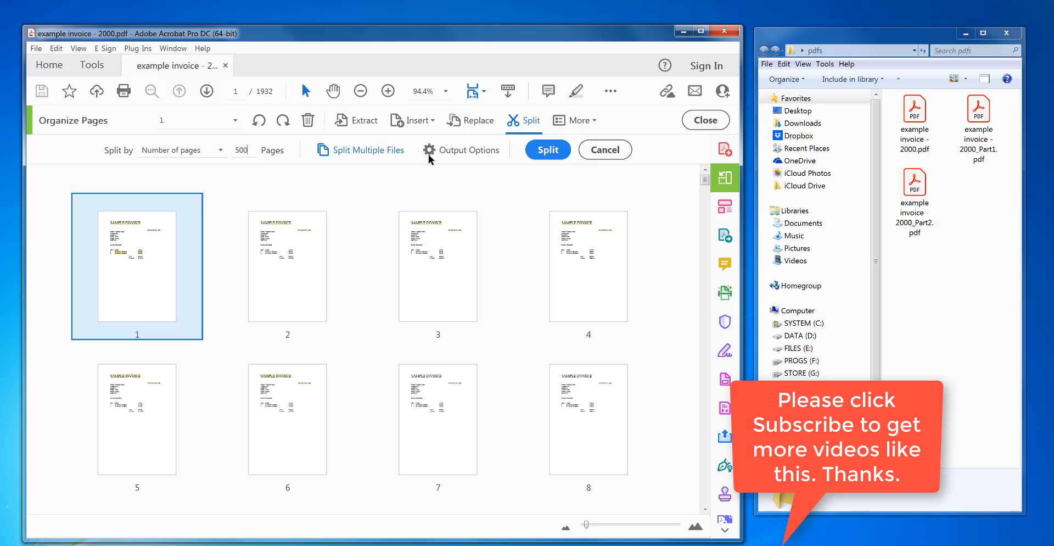
left_click(547, 150)
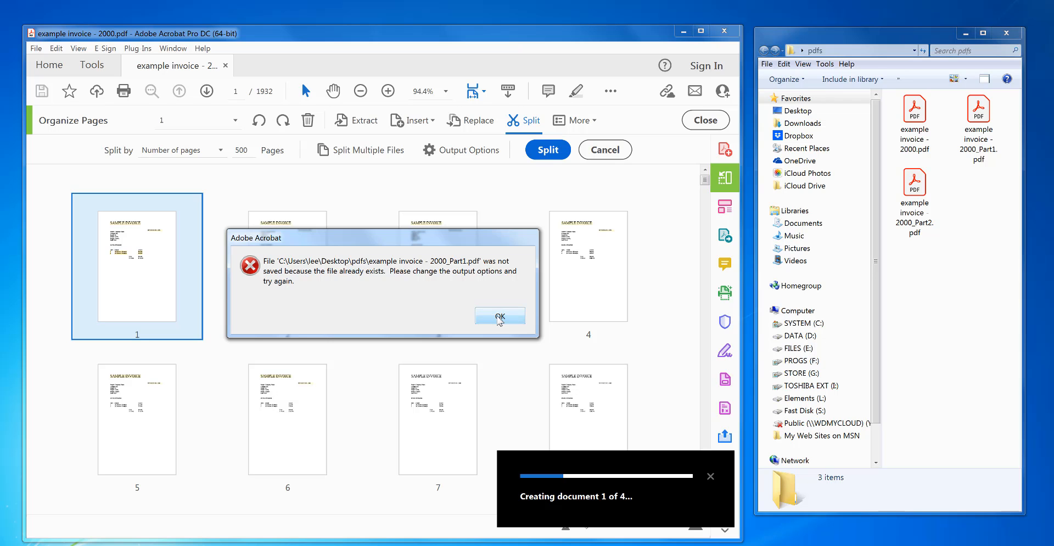
left_click(500, 317)
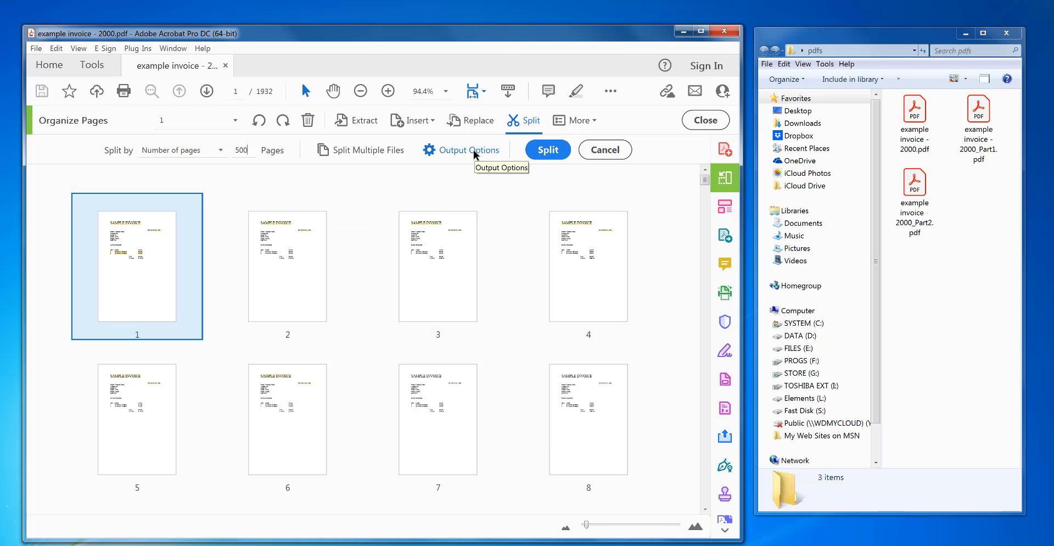
Step: In Output Options, turn off the Part label and use a dash separator
left_click(469, 149)
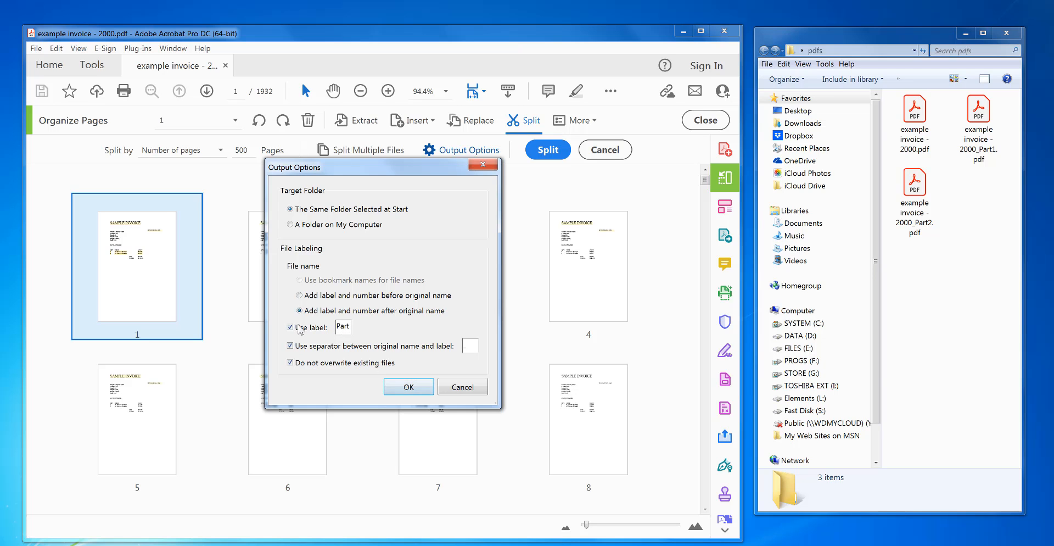
left_click(291, 327)
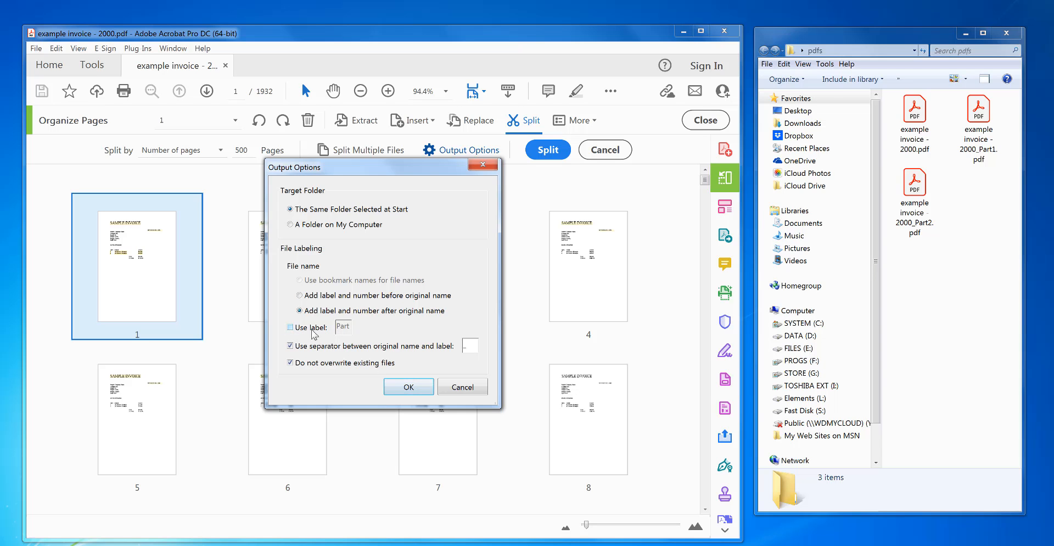
left_click(290, 327)
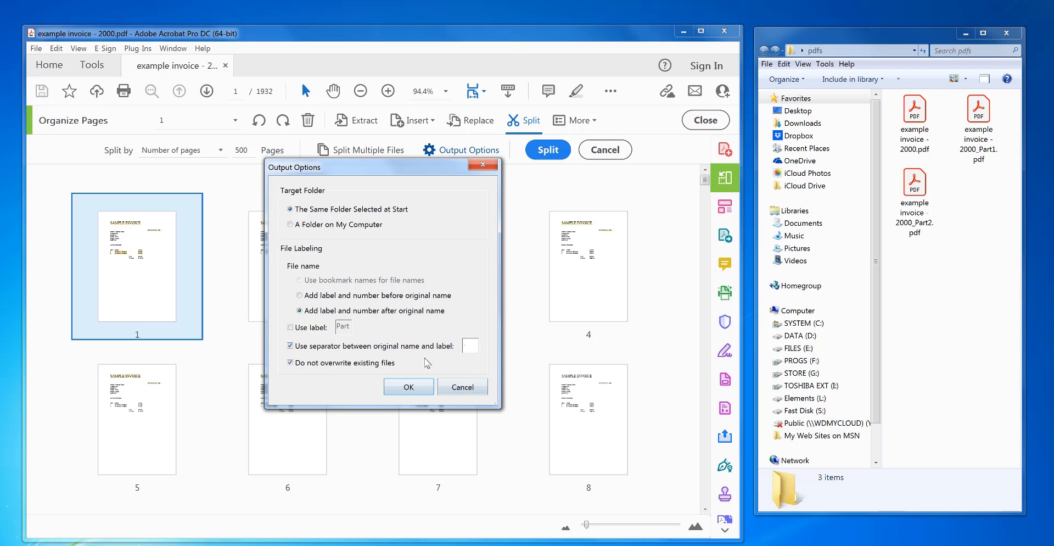
left_click(408, 386)
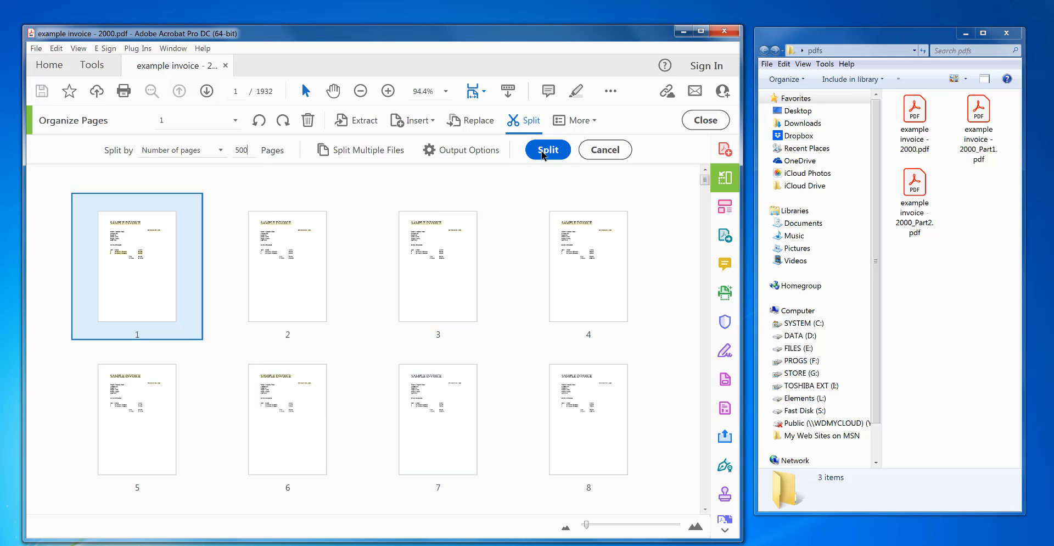
Step: Split into four 500-page files and open example invoice - 2000-1.pdf
left_click(547, 149)
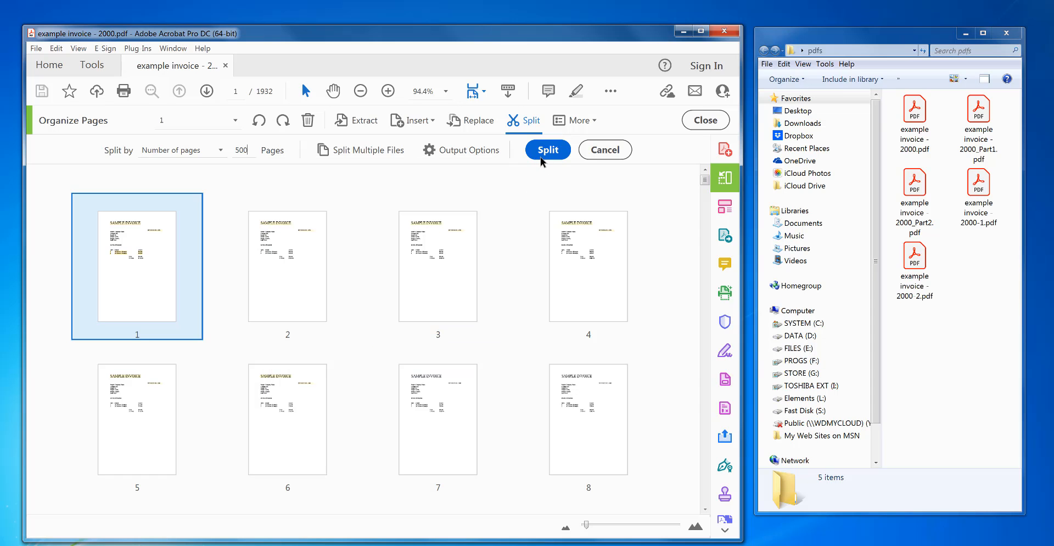
left_click(547, 149)
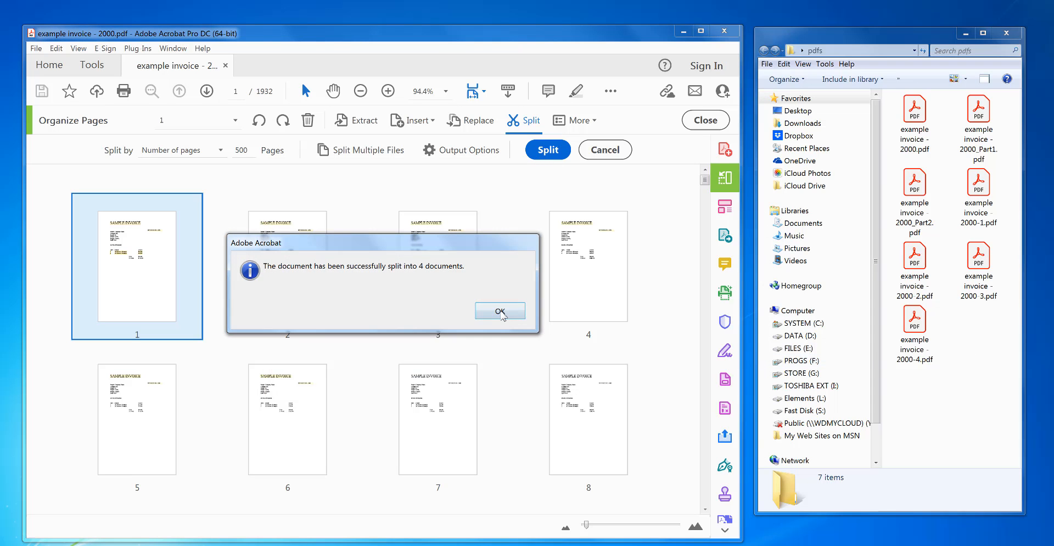
left_click(500, 310)
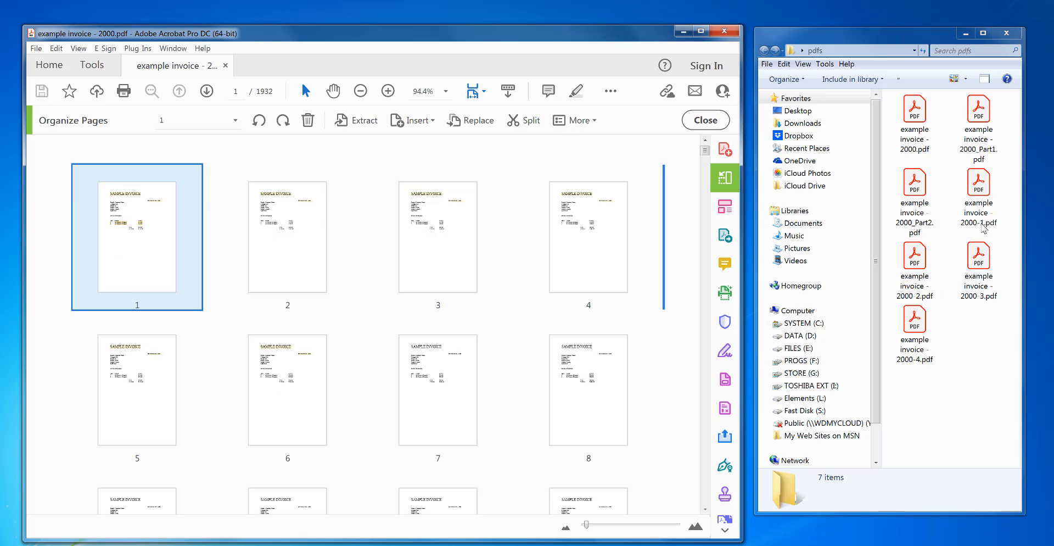
left_click(978, 269)
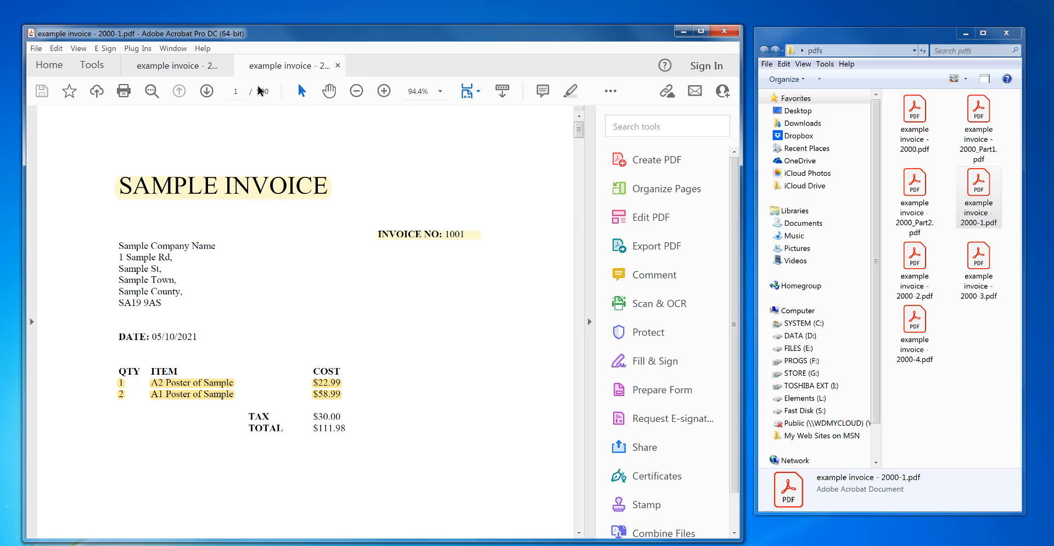
Step: Check the 432-page example invoice - 2000-4.pdf, then close the split part
left_click(665, 188)
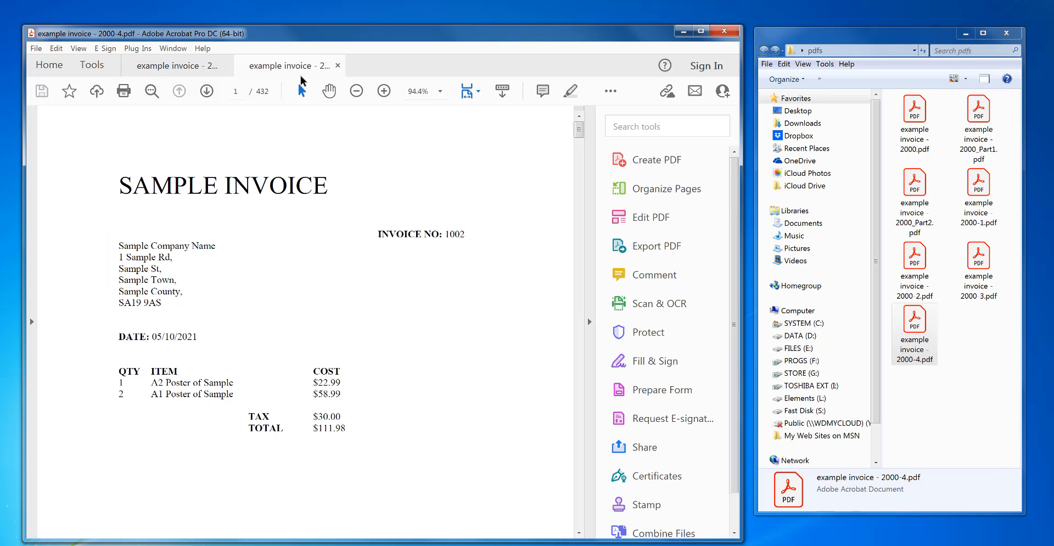
left_click(667, 188)
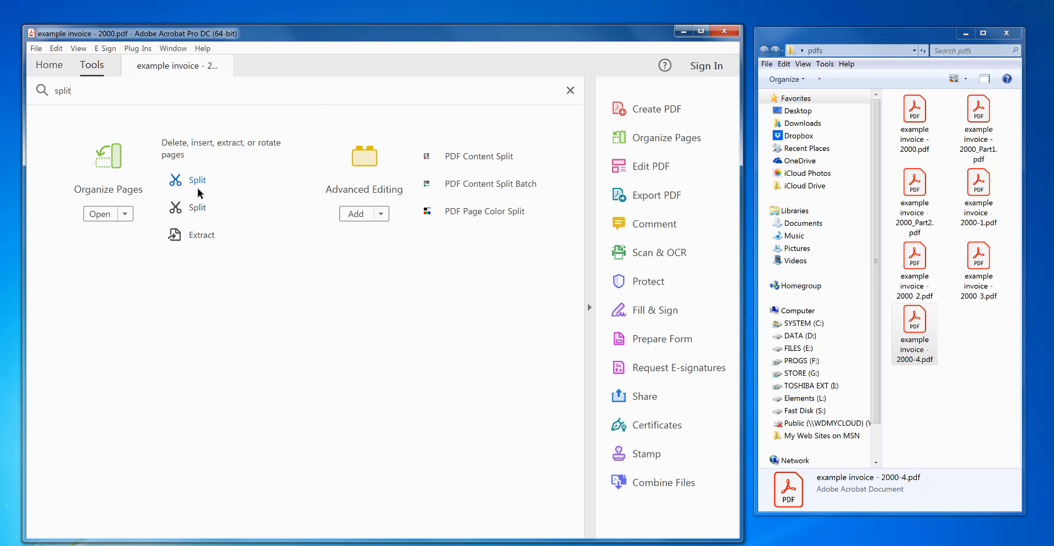
Step: Reopen Split under Organize Pages for the original 1932-page invoice
left_click(198, 179)
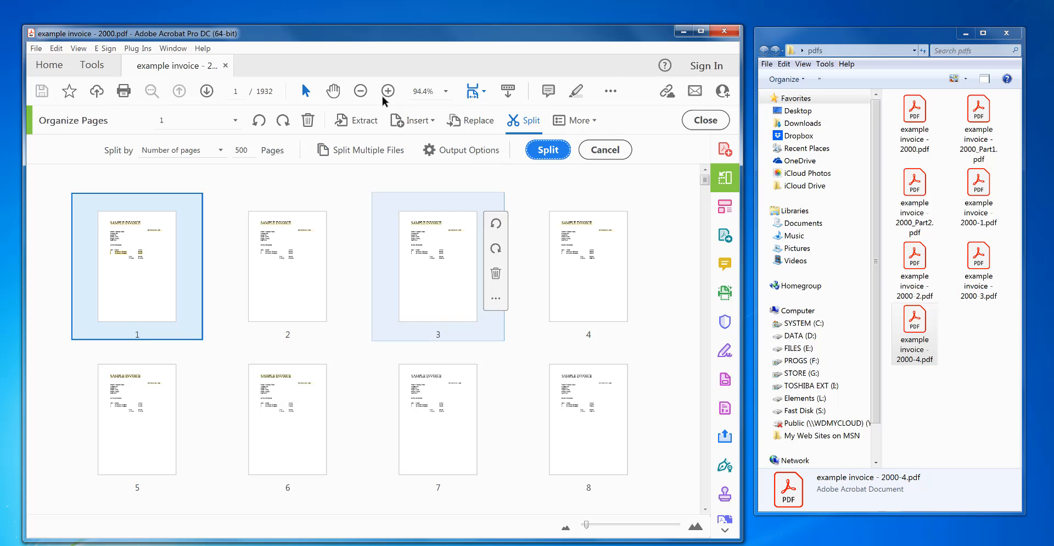
mouse_move(368, 149)
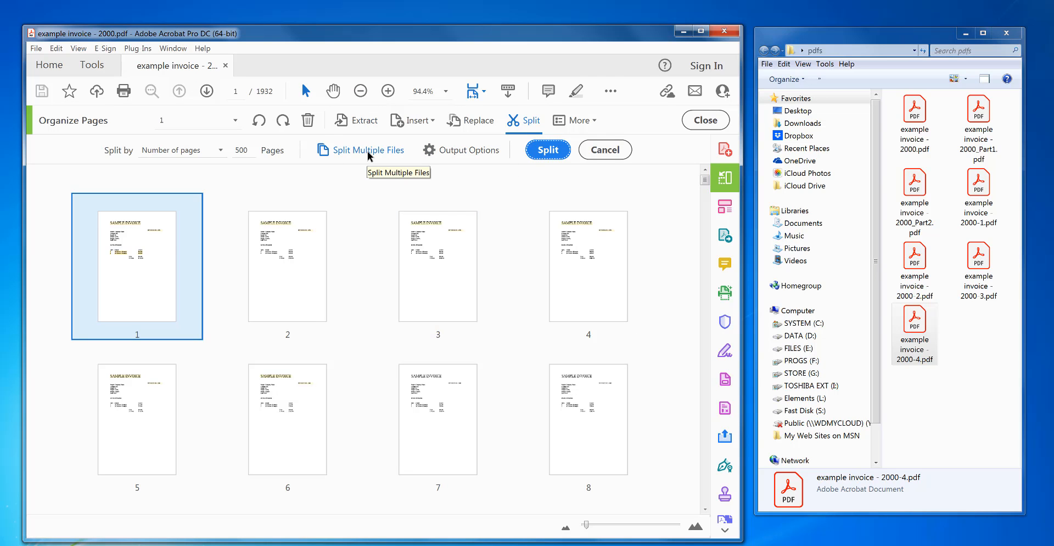